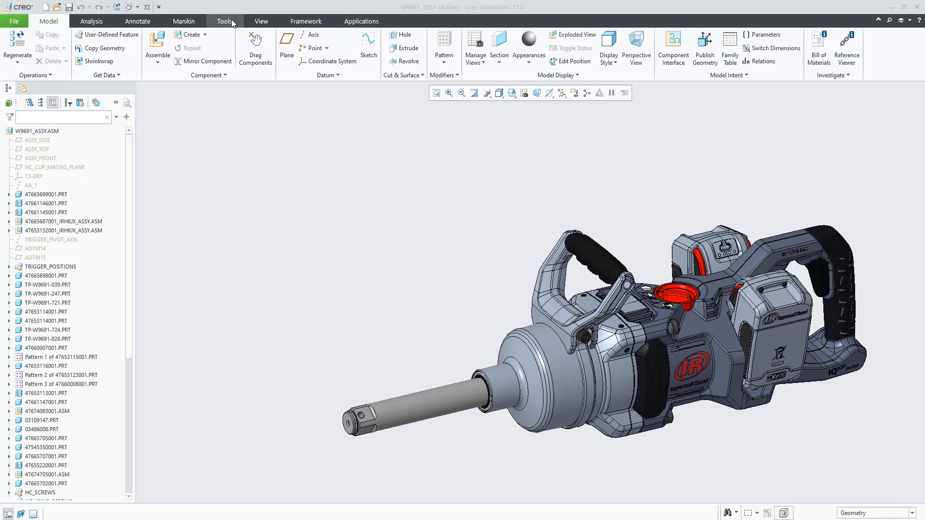
Switch to the Tools tab to reach the investigation reports
{"action": "left_click", "coordinate": [224, 22]}
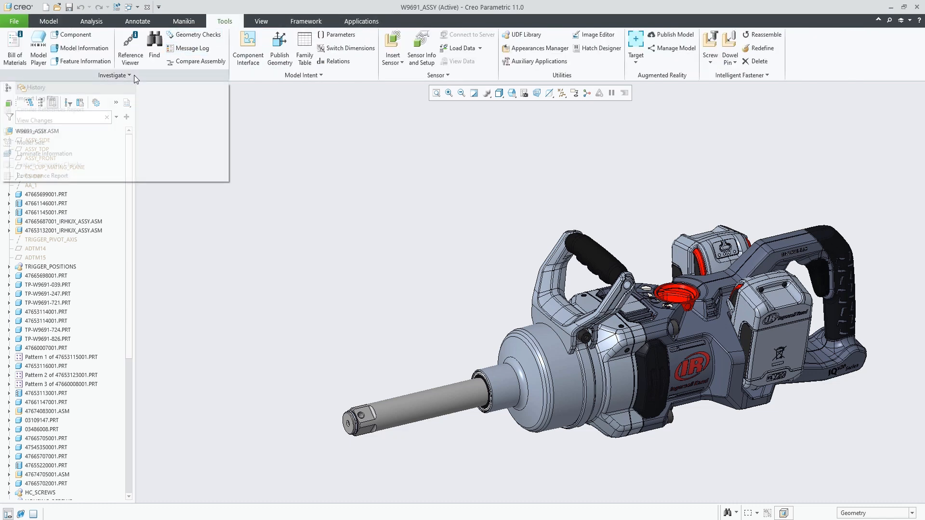
{"action": "mouse_move", "coordinate": [42, 175]}
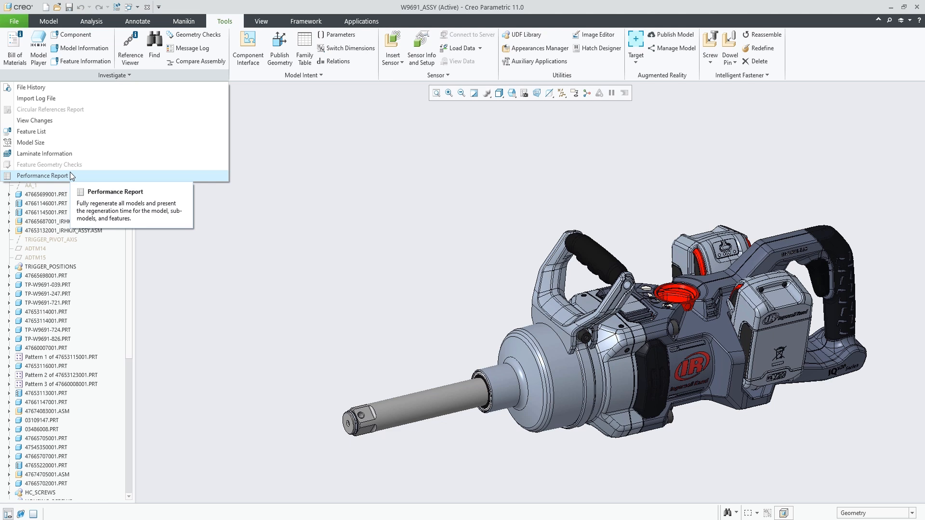
Open the Performance Report and compute it, confirming a full regeneration of the assembly
{"action": "left_click", "coordinate": [42, 176]}
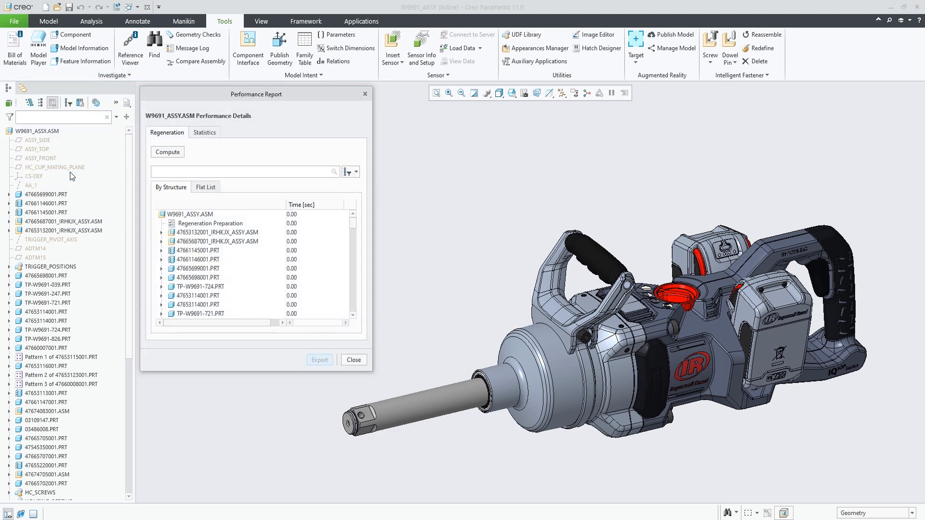
{"action": "mouse_move", "coordinate": [167, 152]}
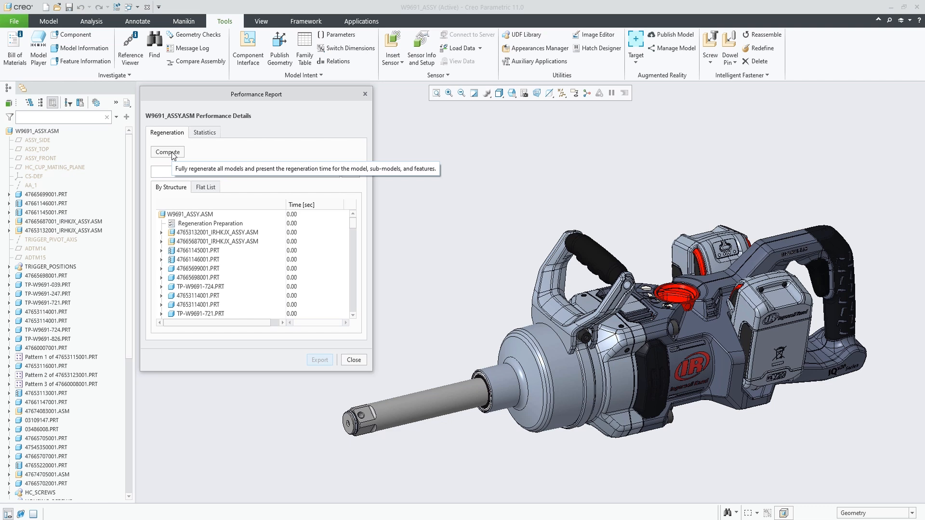
{"action": "left_click", "coordinate": [168, 152]}
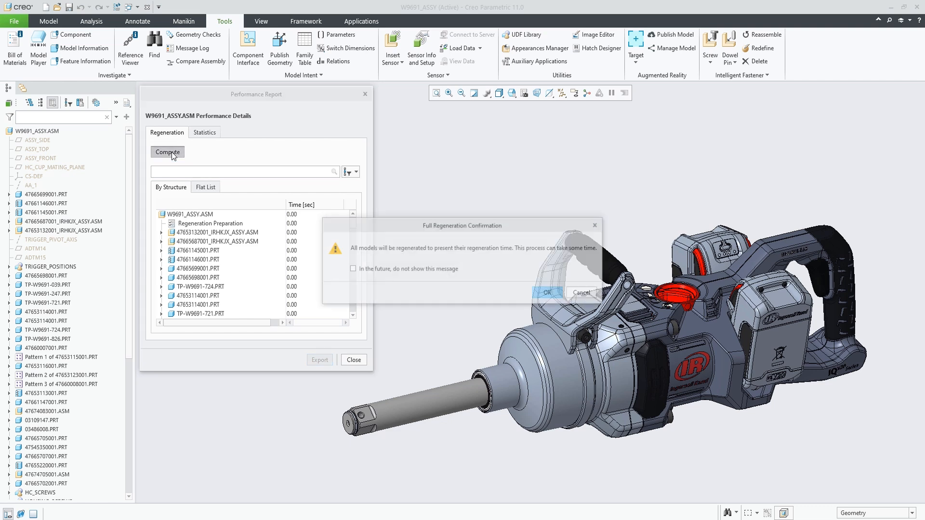
{"action": "mouse_move", "coordinate": [546, 293]}
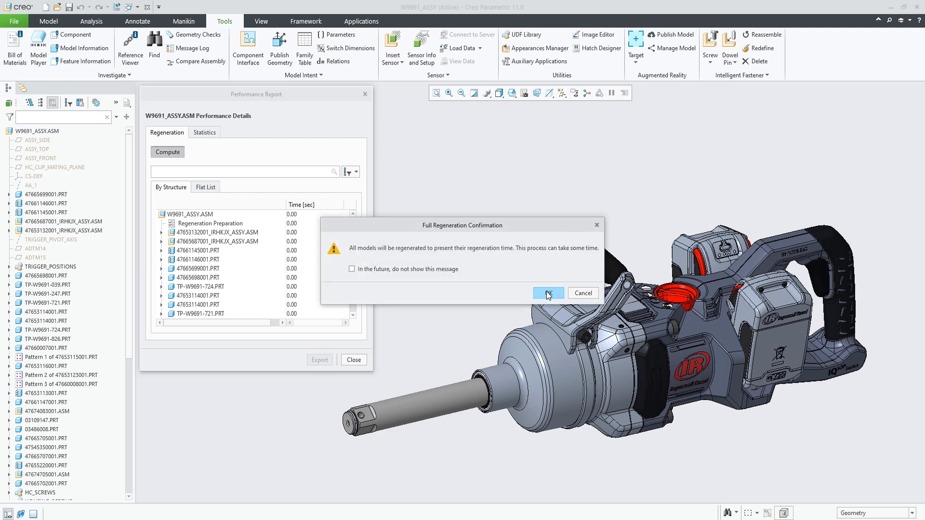
{"action": "left_click", "coordinate": [546, 293]}
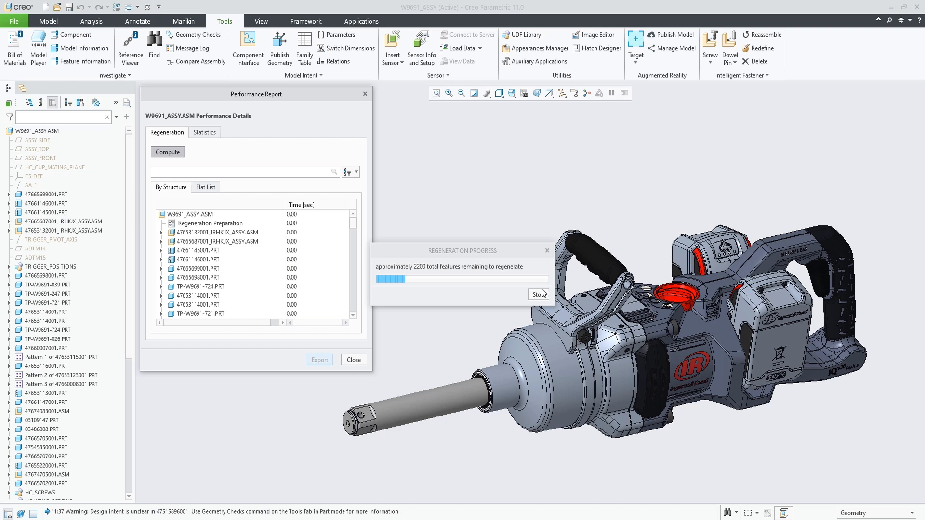
{"action": "left_click", "coordinate": [538, 294]}
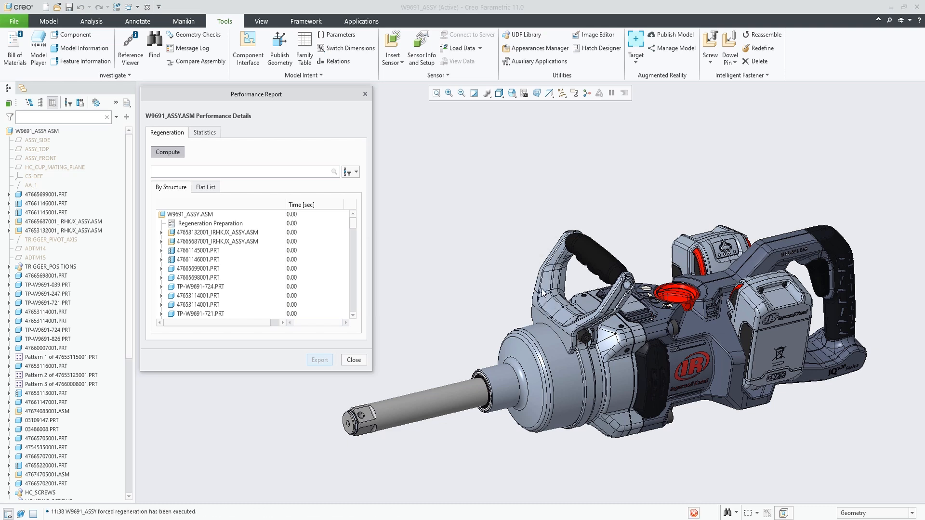
{"action": "left_click", "coordinate": [167, 152]}
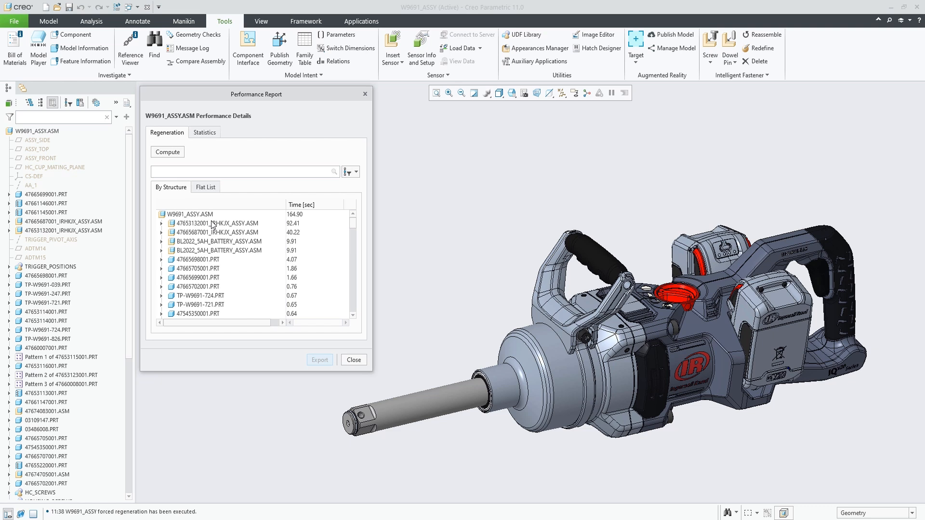
{"action": "left_click", "coordinate": [215, 223]}
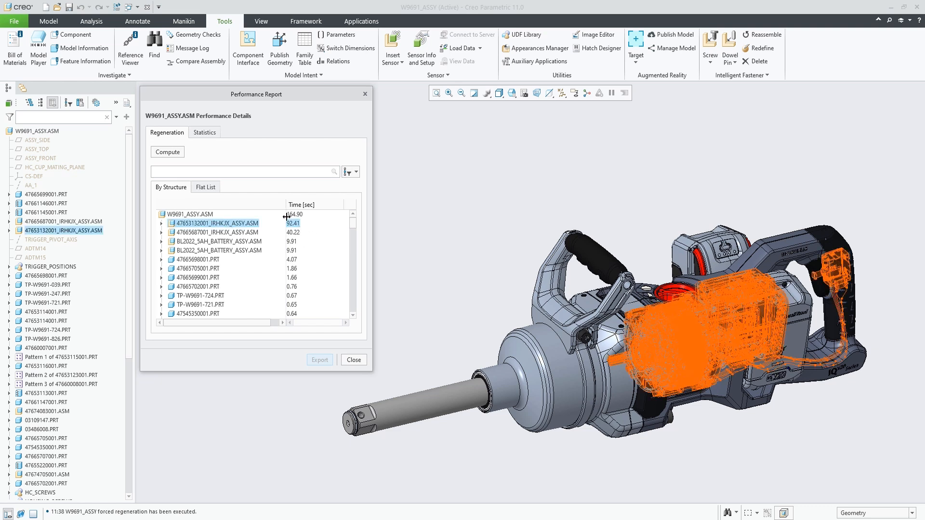
{"action": "left_click", "coordinate": [160, 223]}
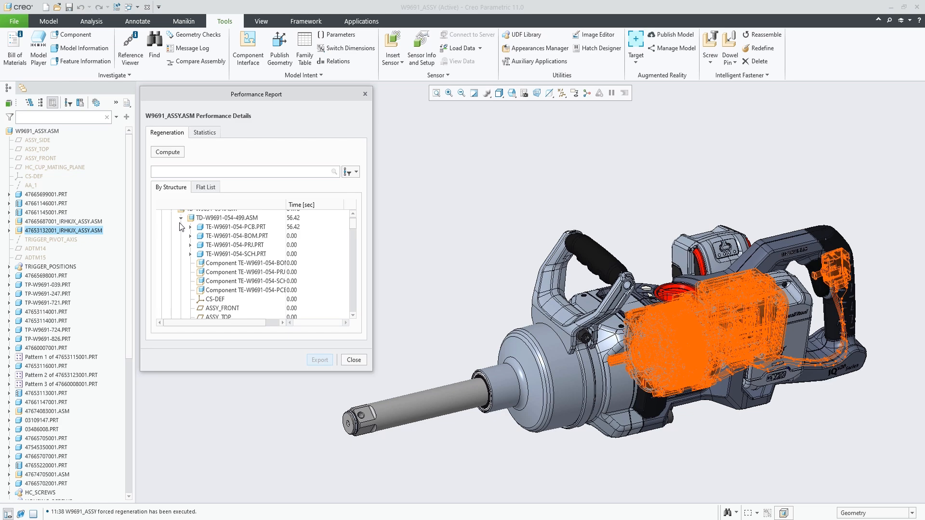
{"action": "scroll", "scroll_direction": "up", "scroll_amount": 3}
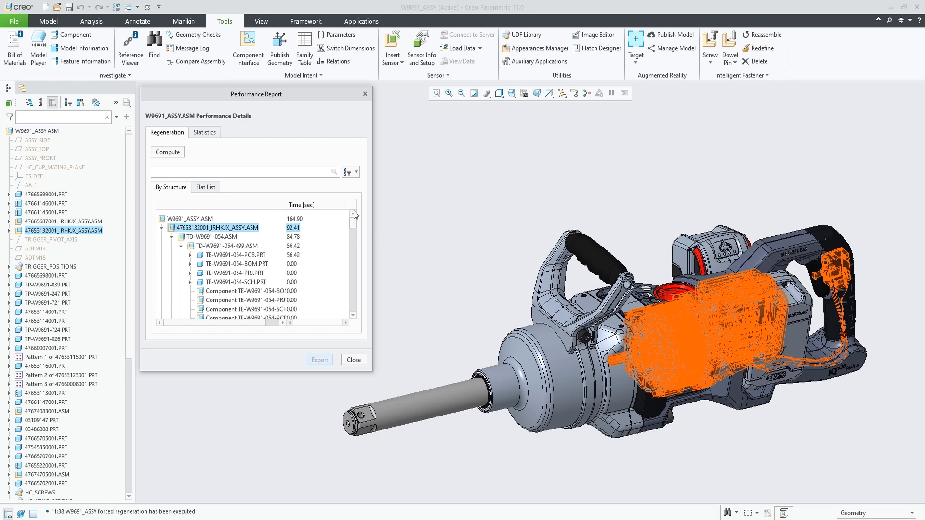
{"action": "left_click", "coordinate": [234, 250]}
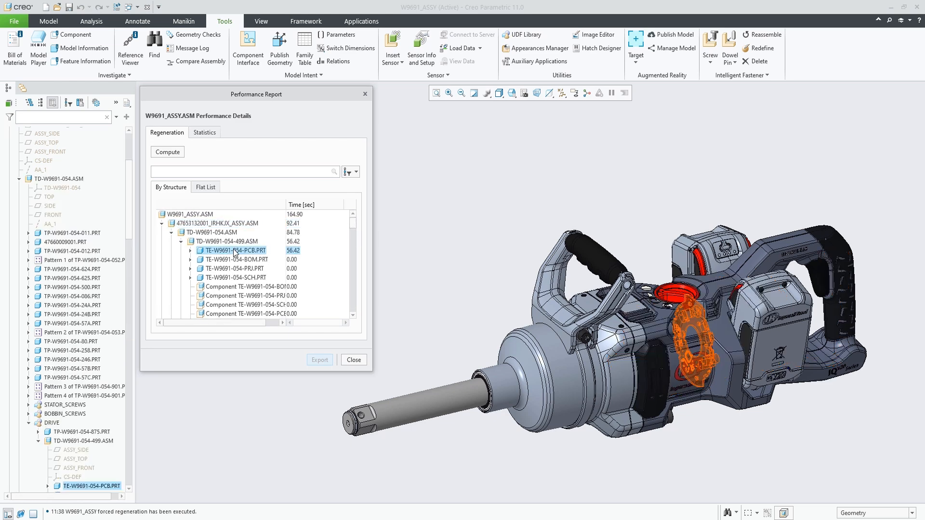
{"action": "left_click", "coordinate": [357, 172]}
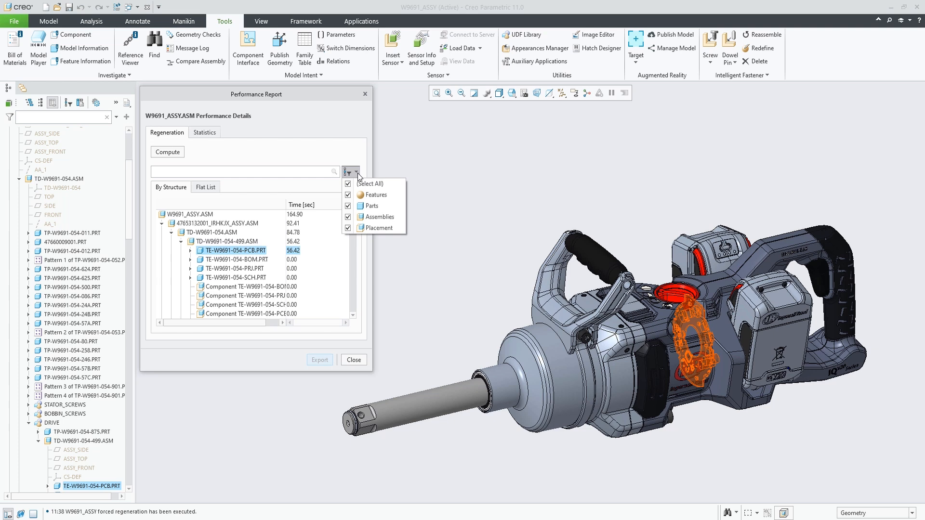
{"action": "left_click", "coordinate": [274, 160]}
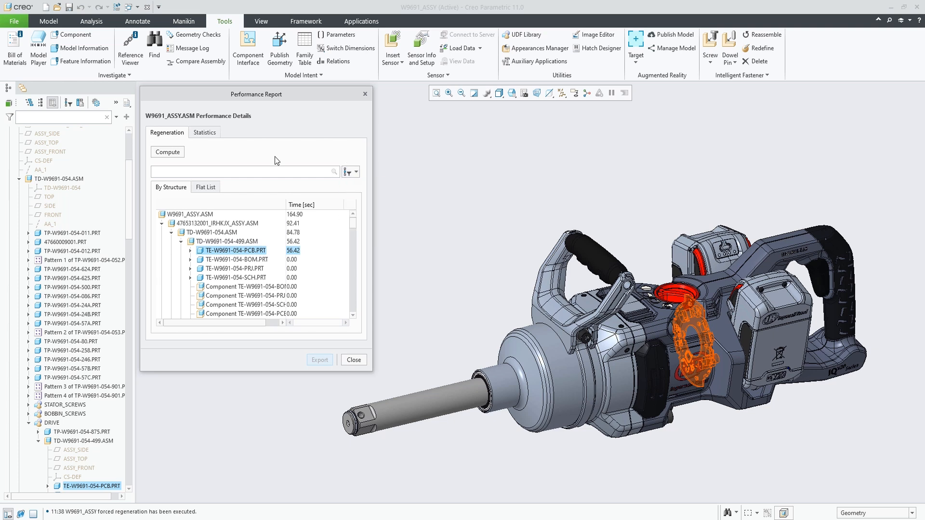
Show an all-levels flat list without assemblies and select the 56.42 s PCB part
{"action": "left_click", "coordinate": [206, 186]}
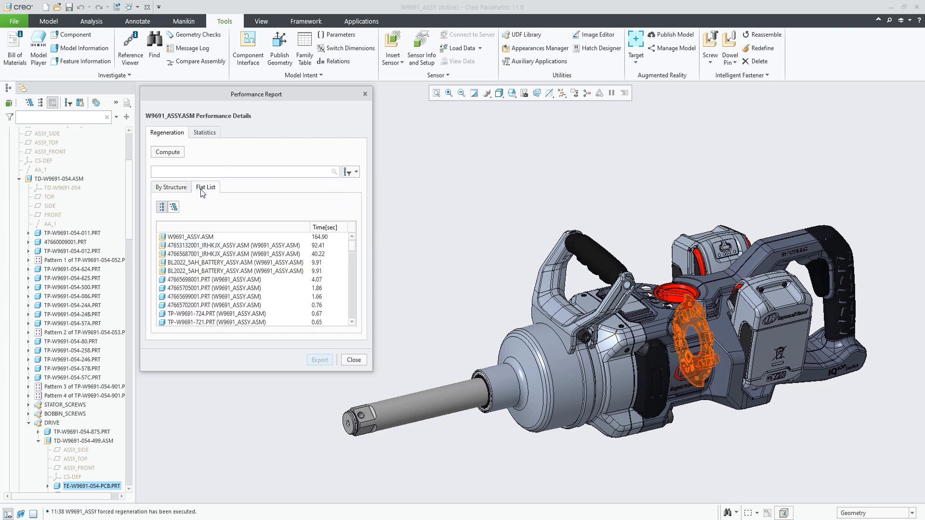
{"action": "left_click", "coordinate": [205, 187]}
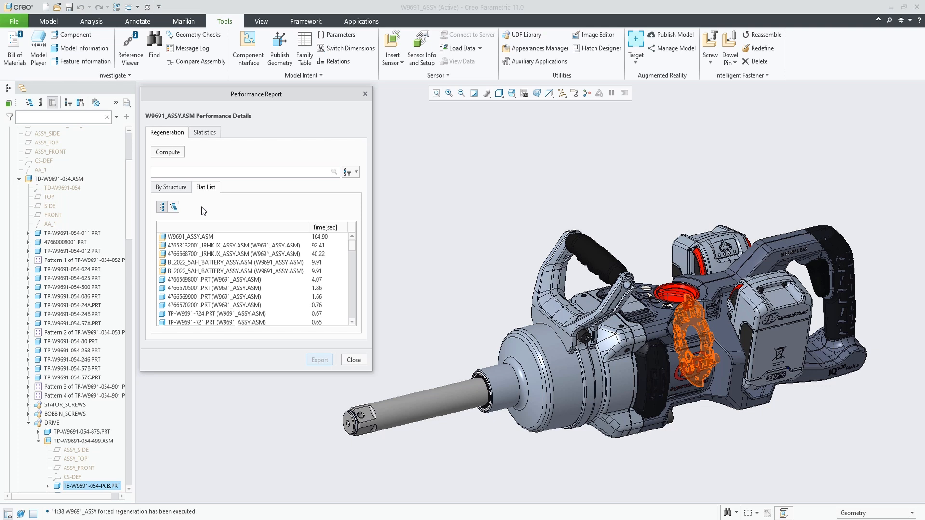
{"action": "mouse_move", "coordinate": [355, 175]}
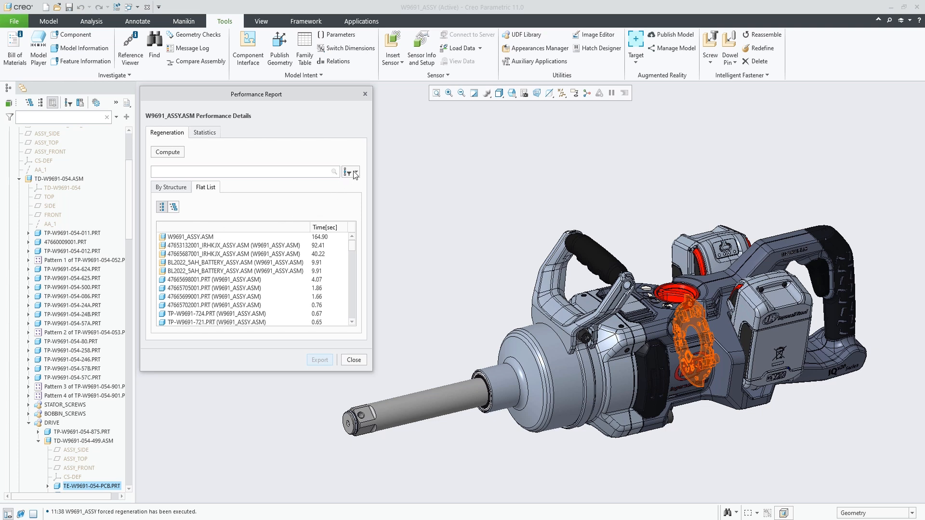
{"action": "left_click", "coordinate": [352, 171]}
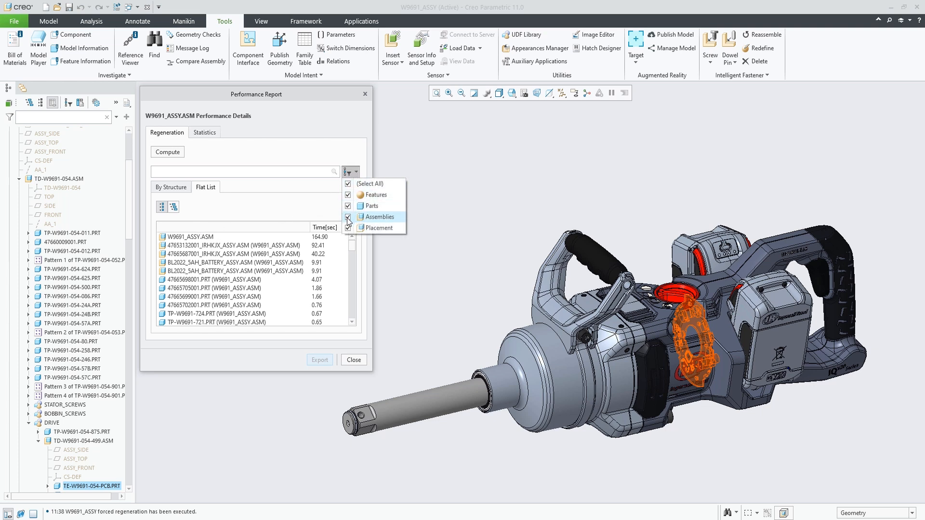
{"action": "left_click", "coordinate": [349, 218]}
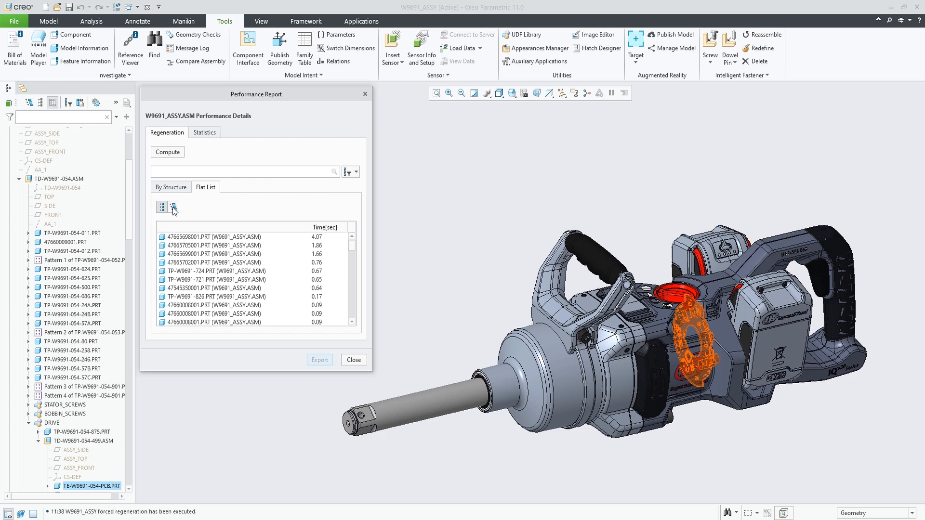
{"action": "left_click", "coordinate": [174, 208]}
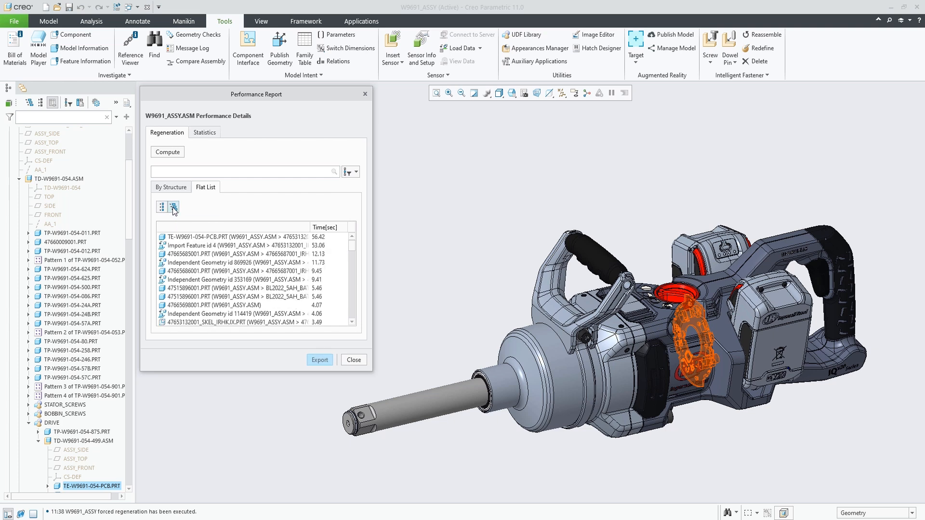
{"action": "mouse_move", "coordinate": [265, 241]}
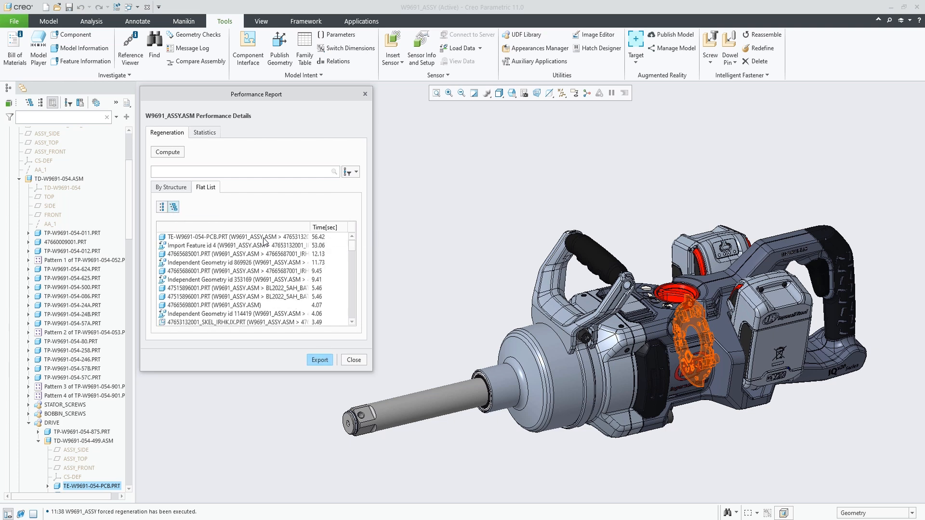
{"action": "left_click", "coordinate": [230, 236]}
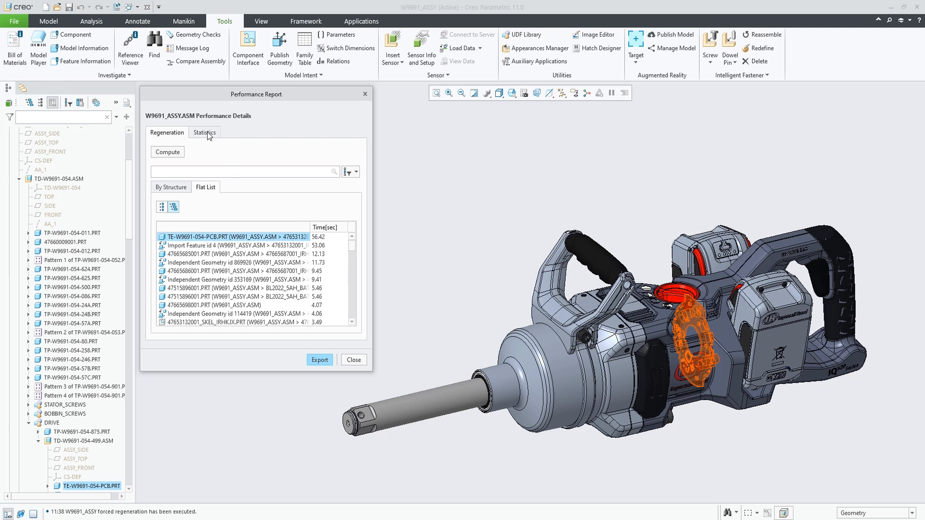
{"action": "left_click", "coordinate": [205, 132]}
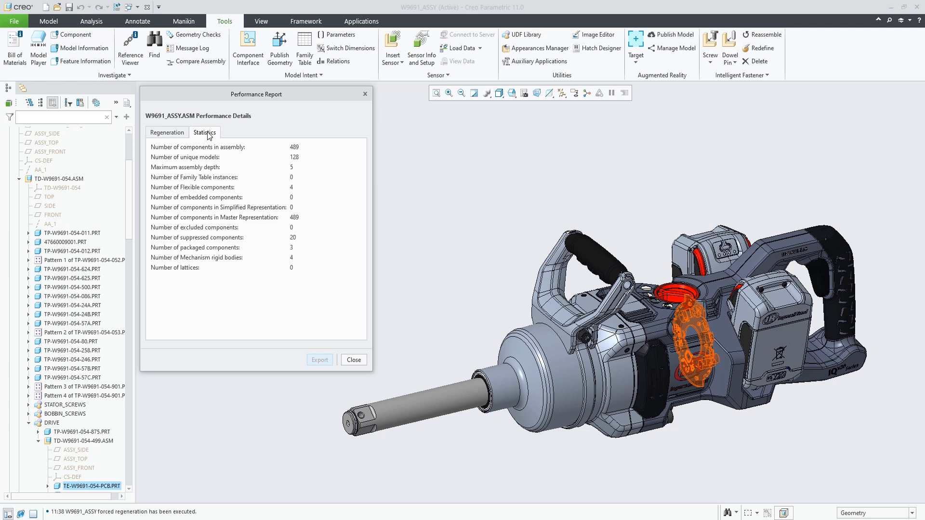
{"action": "mouse_move", "coordinate": [167, 134]}
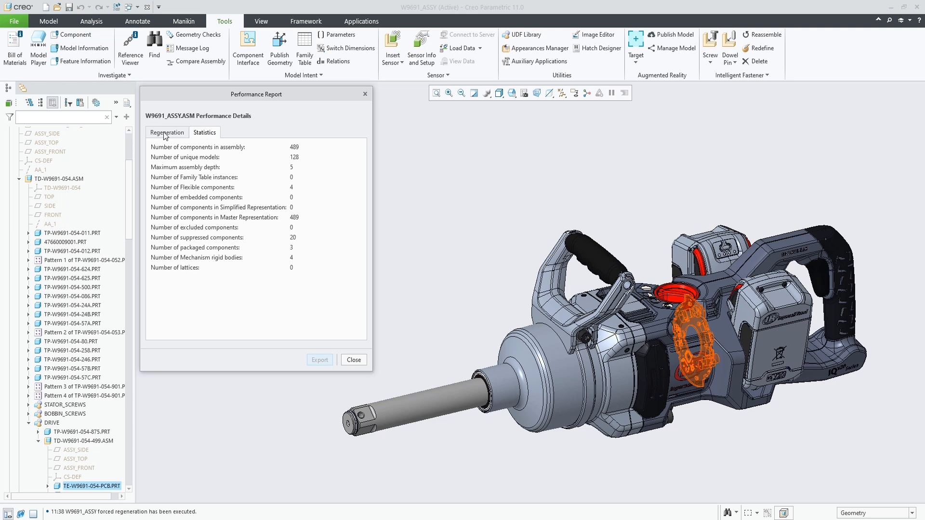
{"action": "left_click", "coordinate": [167, 132]}
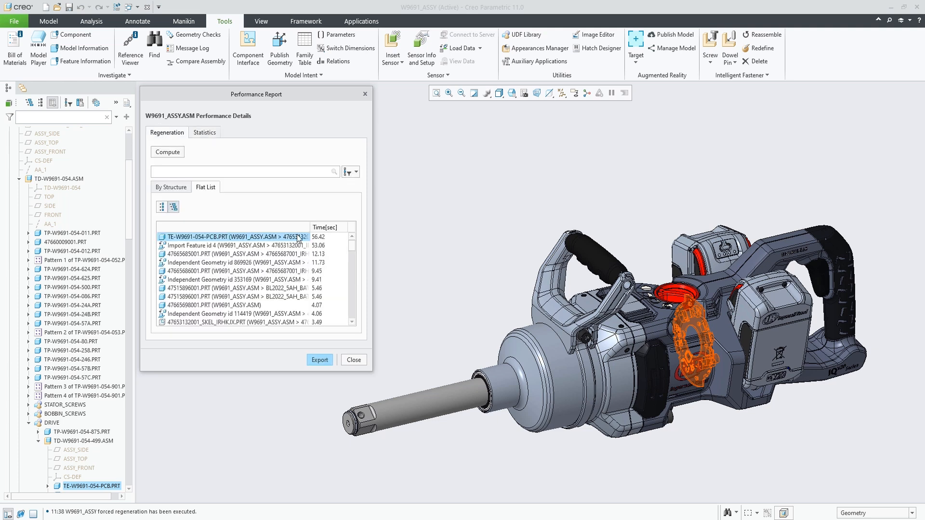
{"action": "mouse_move", "coordinate": [360, 363]}
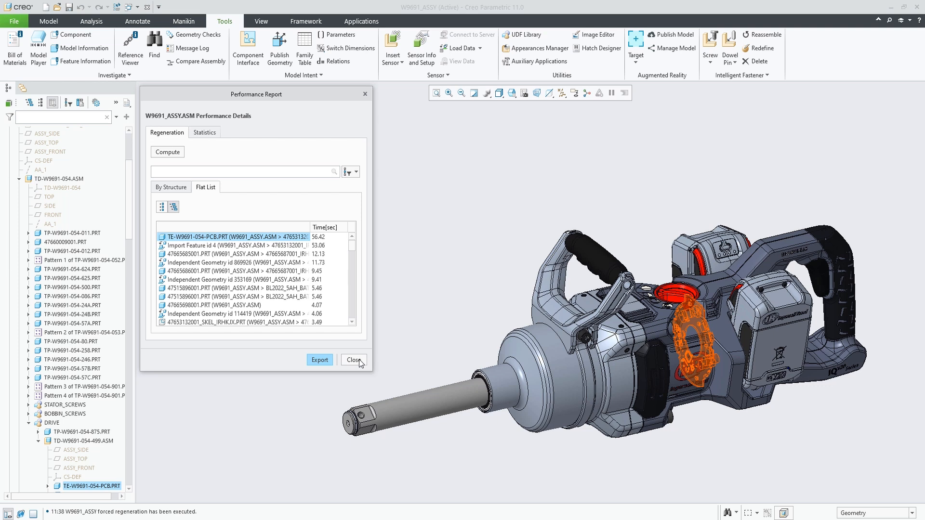
{"action": "mouse_move", "coordinate": [407, 359]}
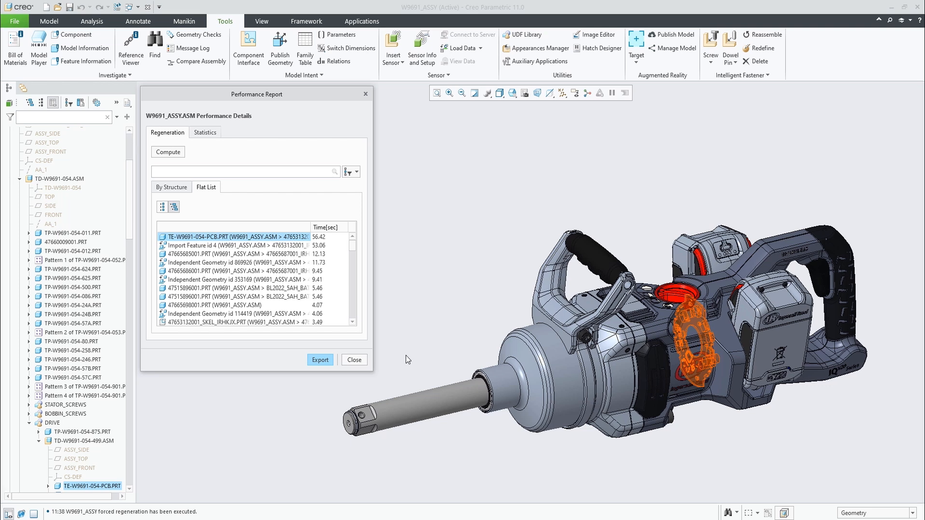